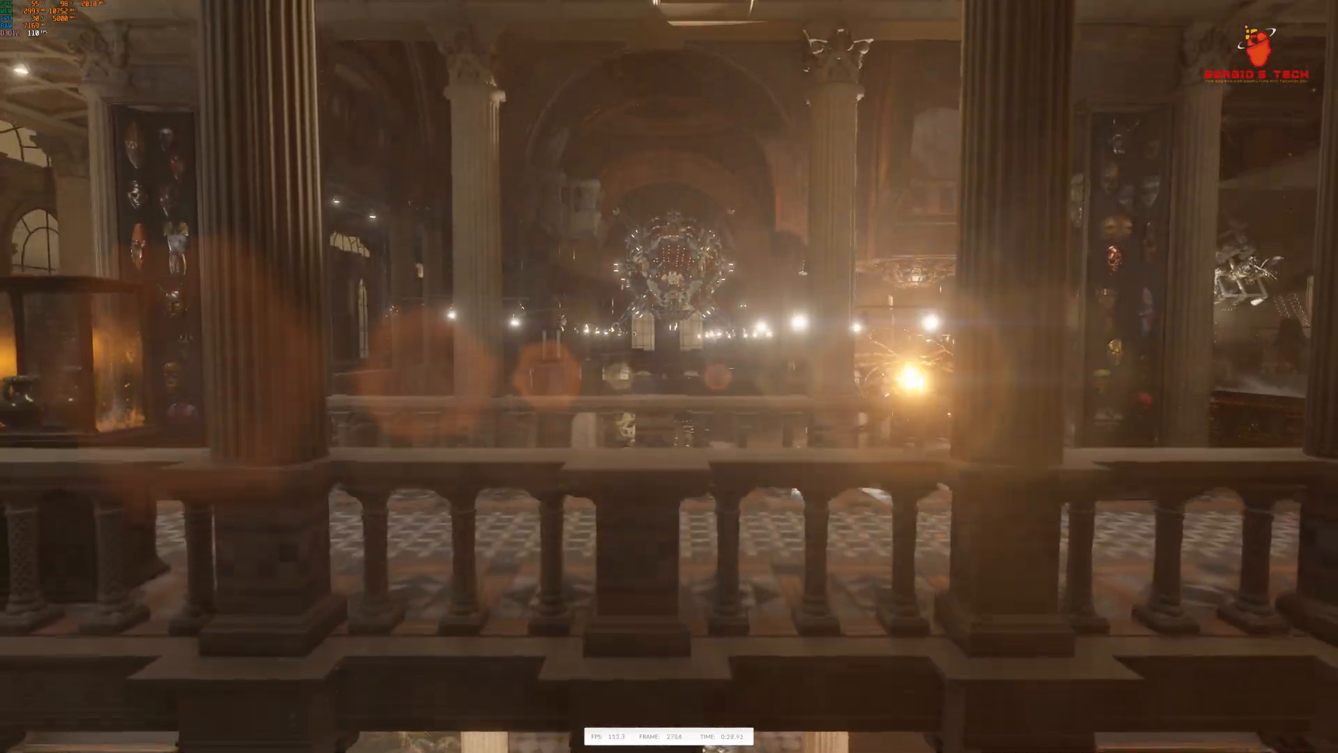
mouse_move(669, 376)
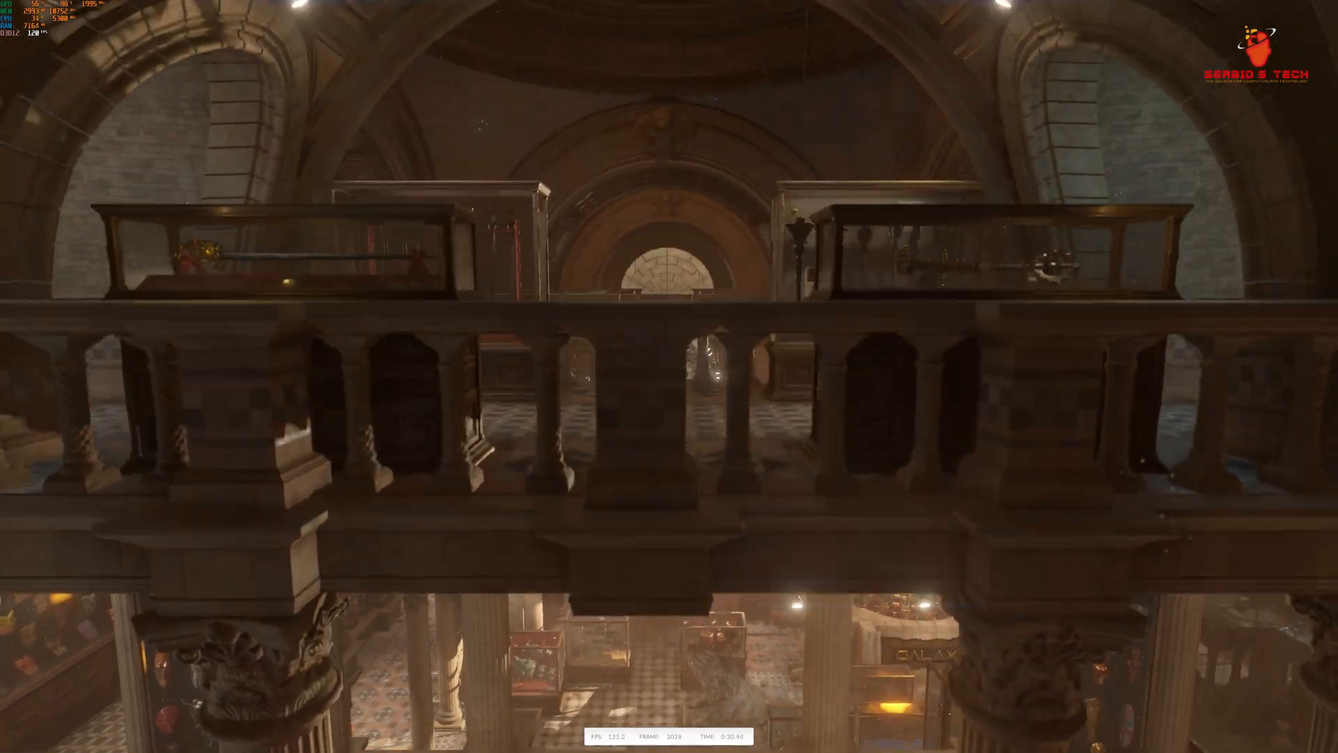